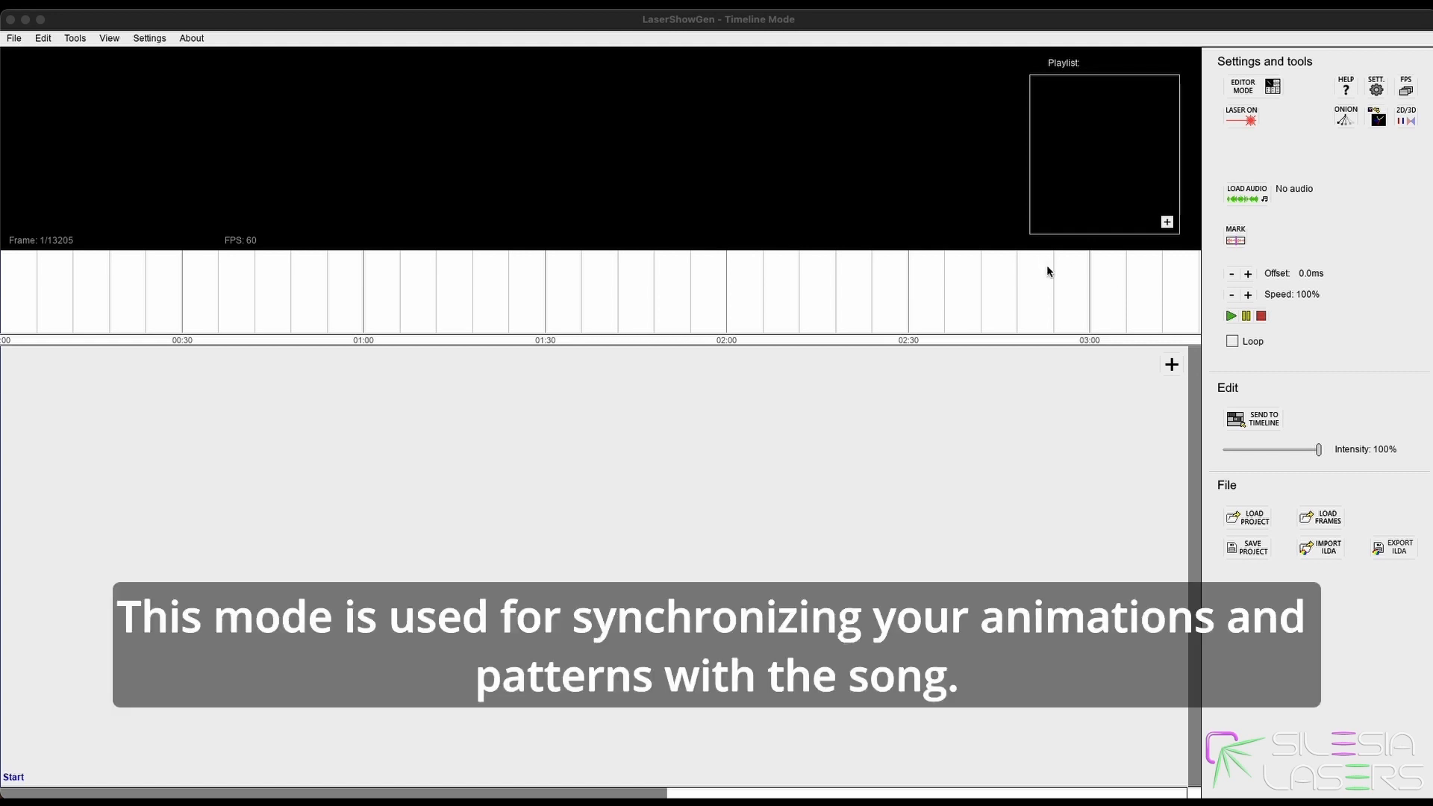
pyautogui.moveTo(1040, 278)
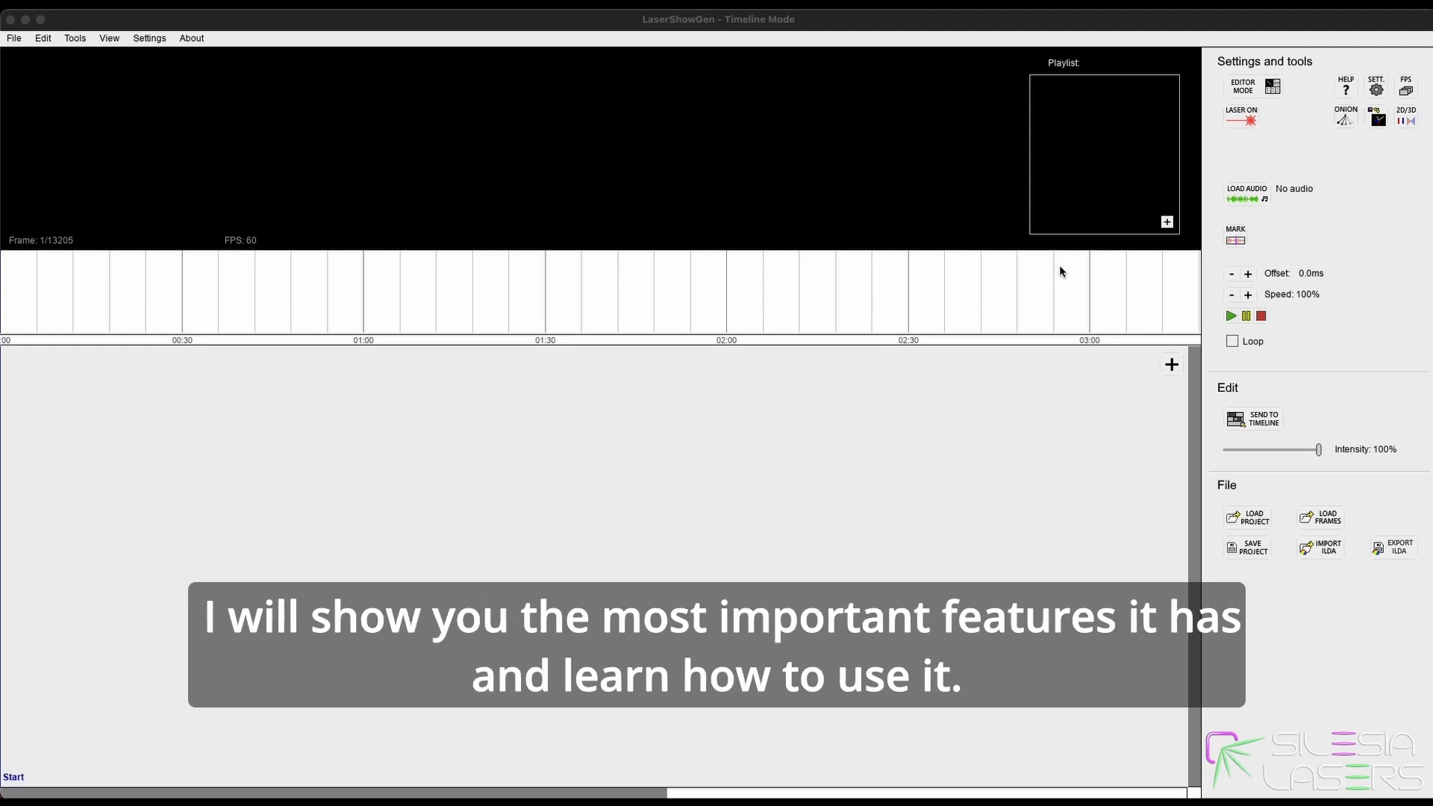
pyautogui.moveTo(899, 391)
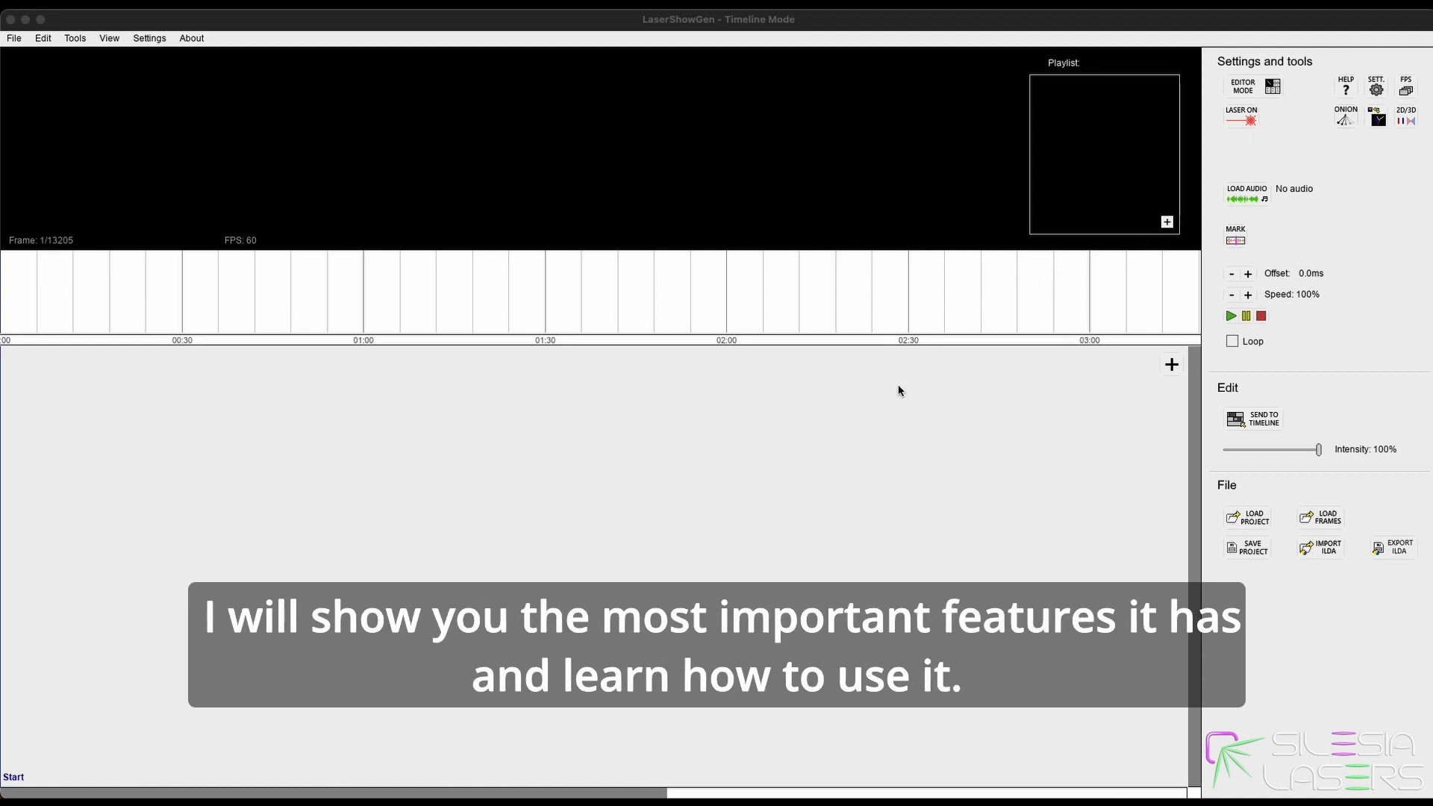
pyautogui.moveTo(1297, 224)
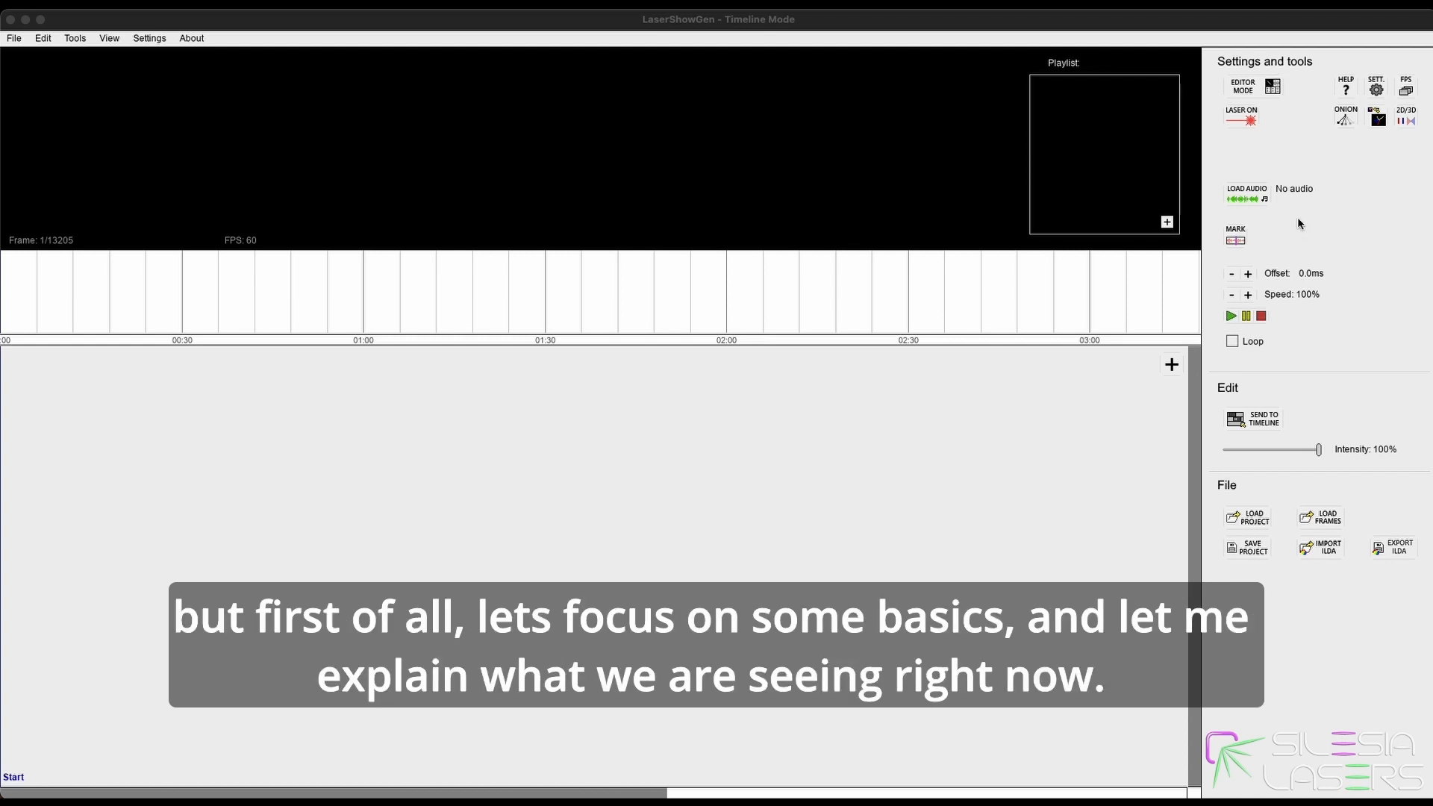
pyautogui.moveTo(1288, 234)
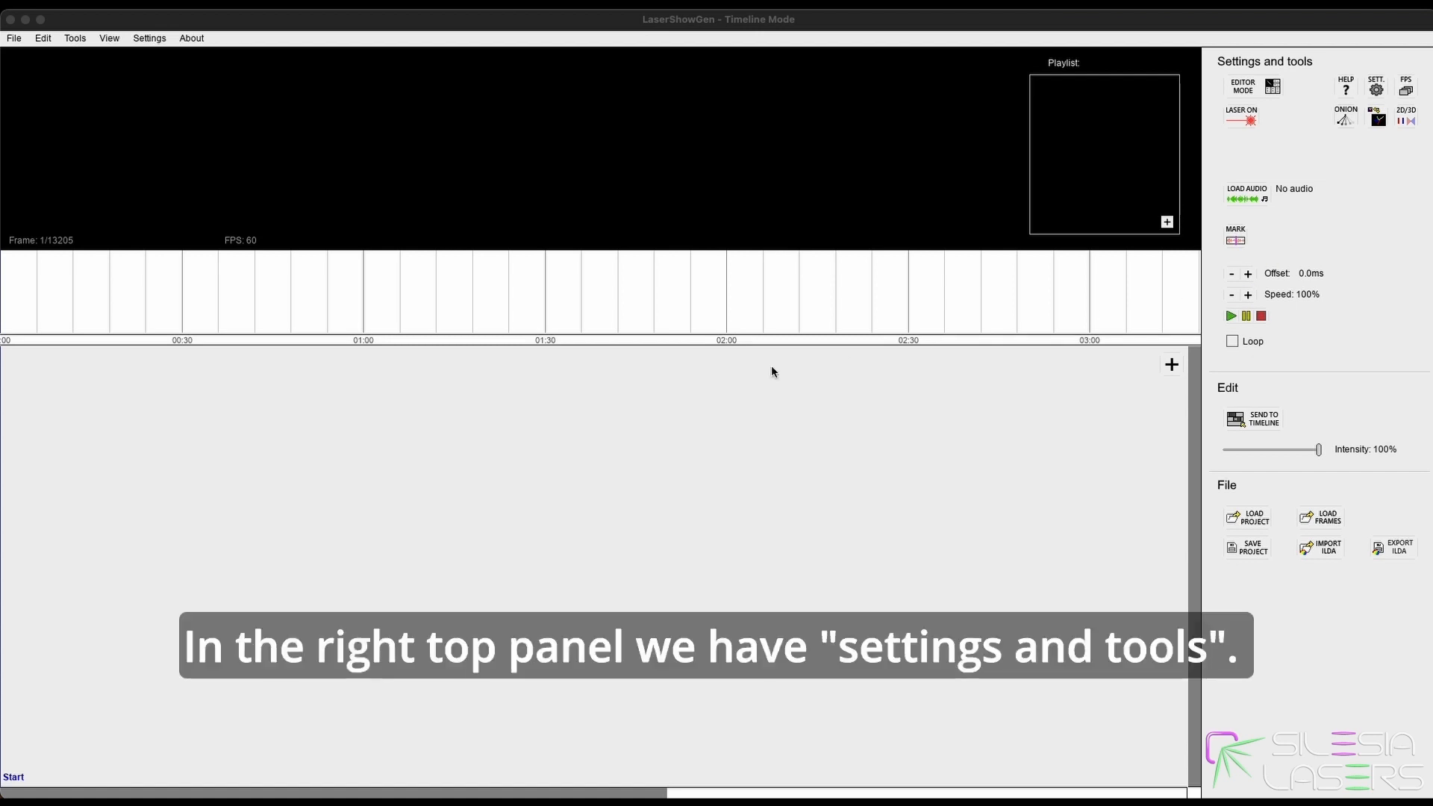
pyautogui.moveTo(1379, 59)
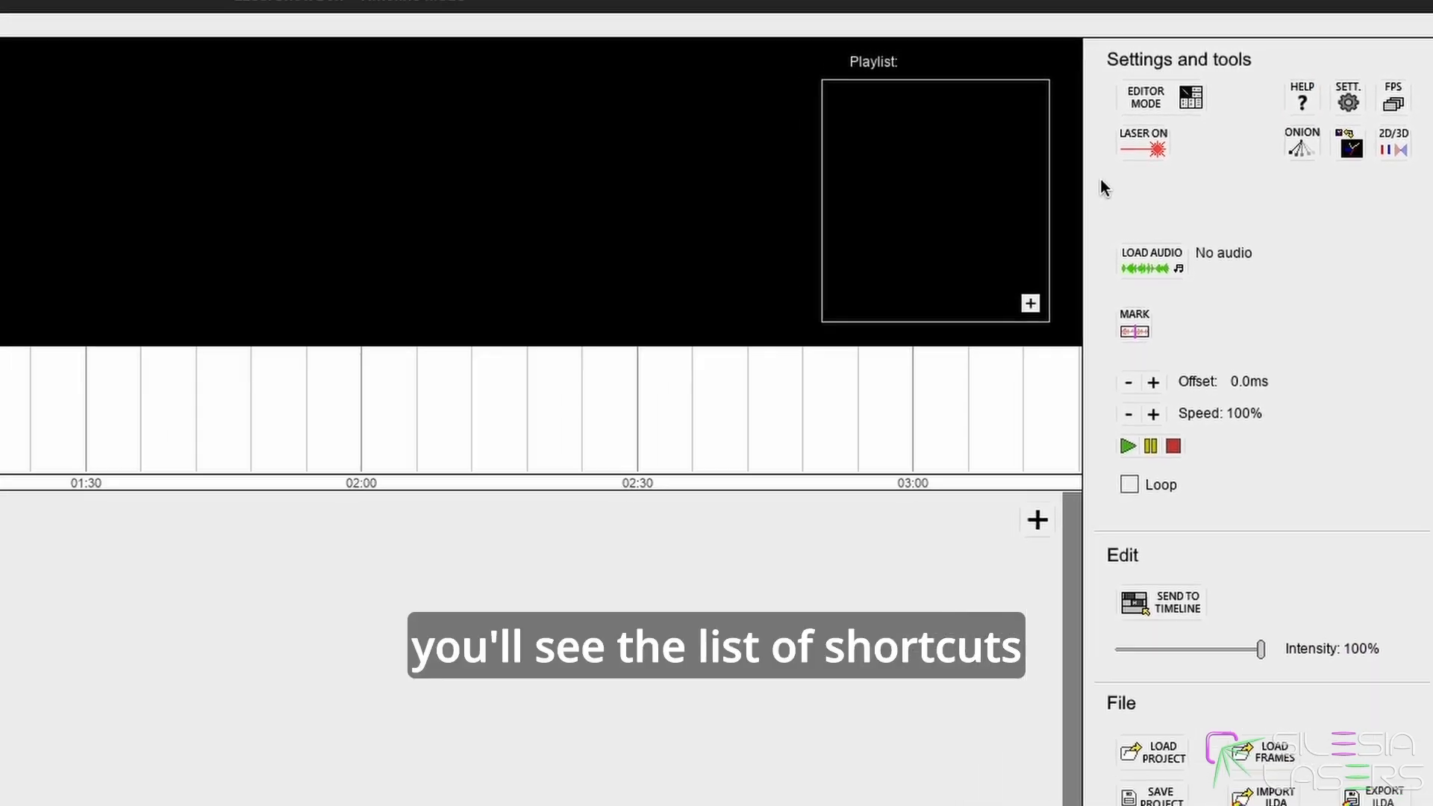
# Tour the keyboard-shortcuts list and the settings window, returning to timeline mode
pyautogui.click(1302, 95)
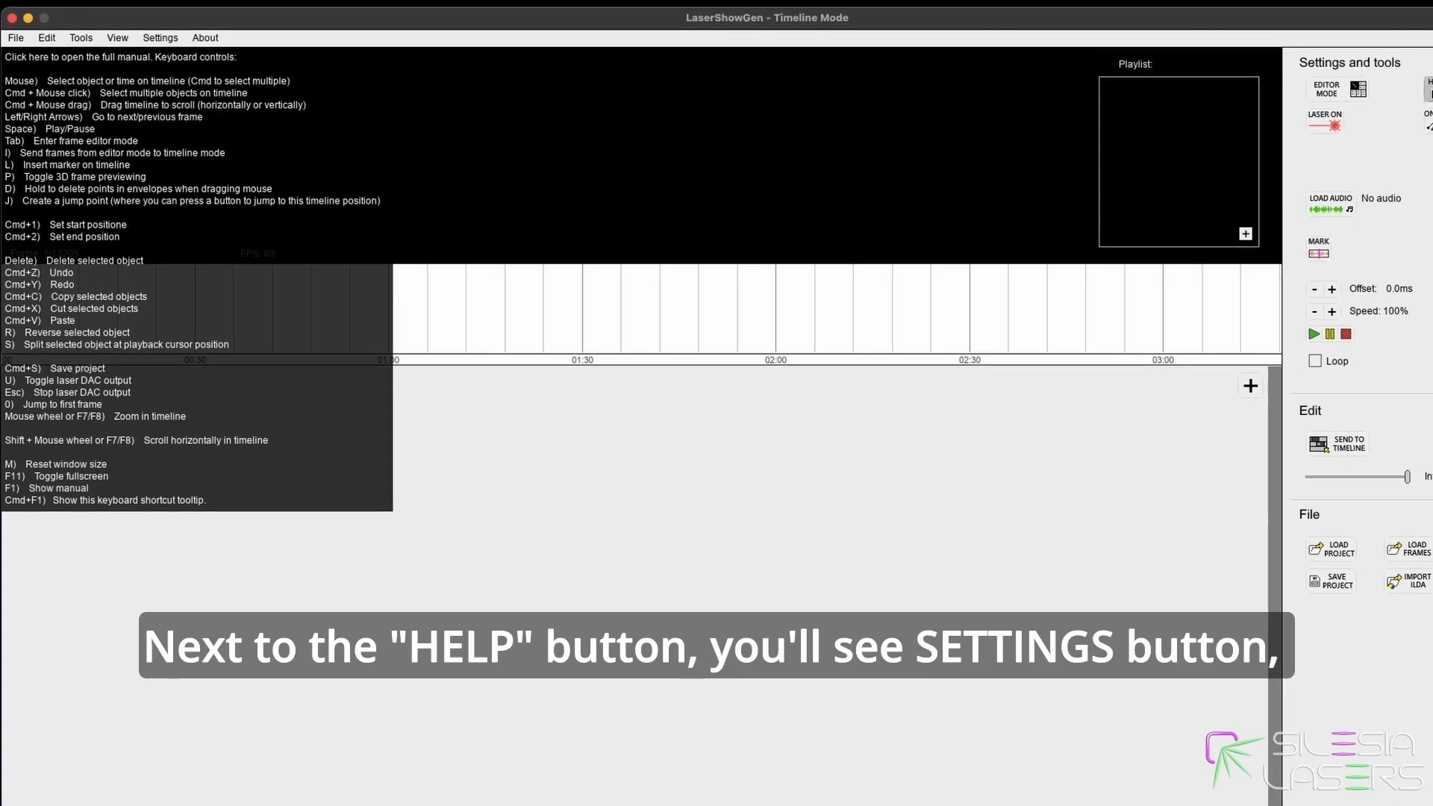
pyautogui.click(160, 37)
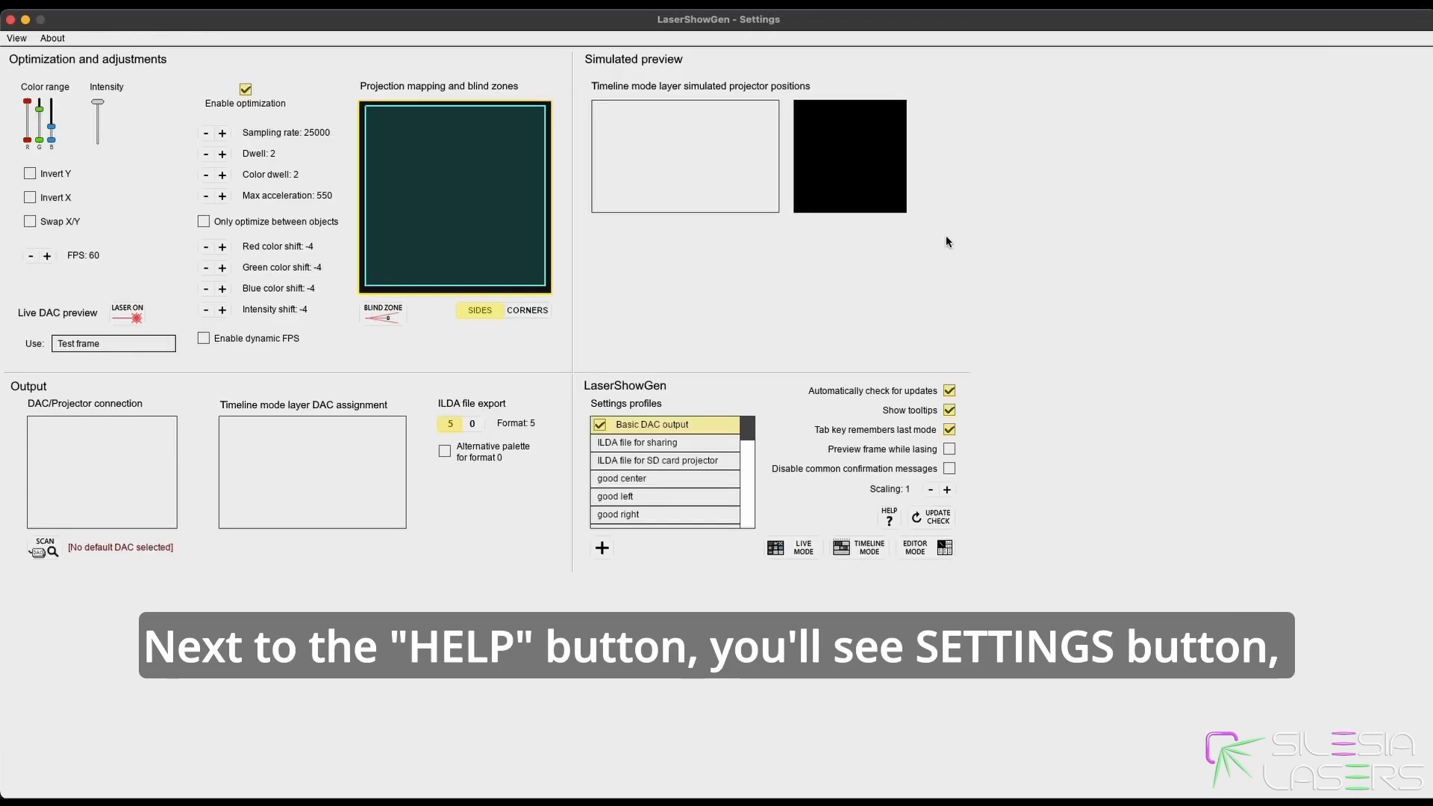
pyautogui.moveTo(859, 546)
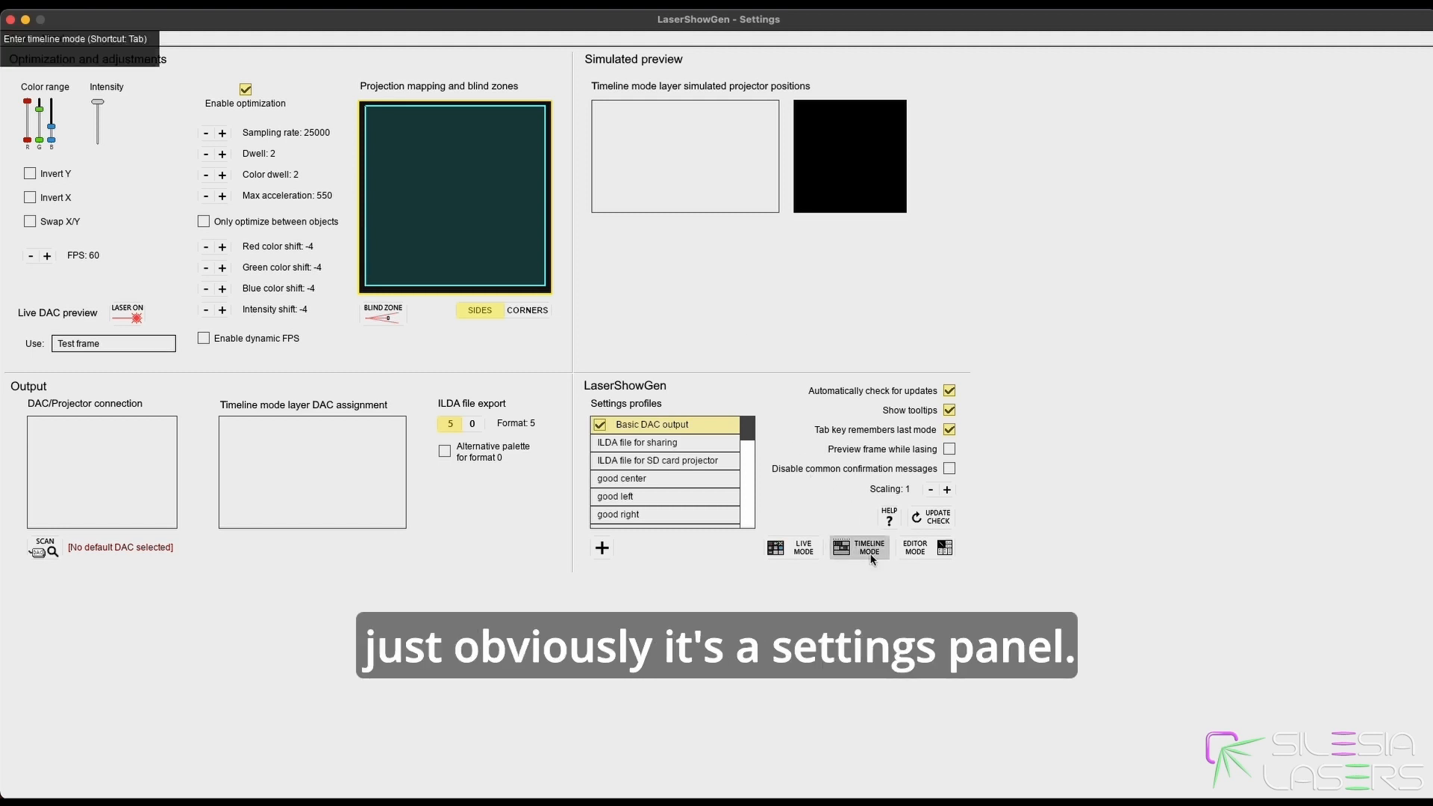
pyautogui.click(857, 546)
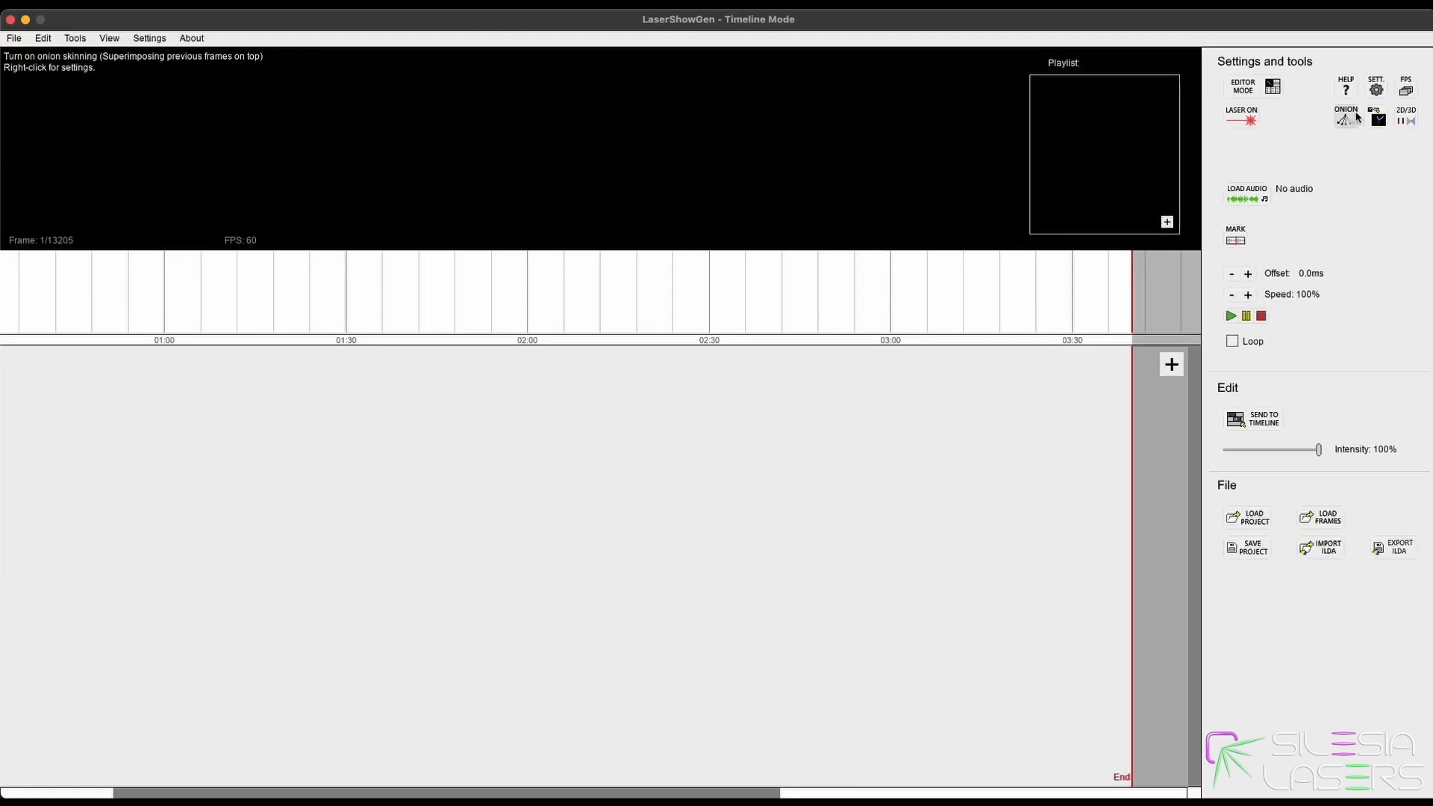
pyautogui.moveTo(1406, 92)
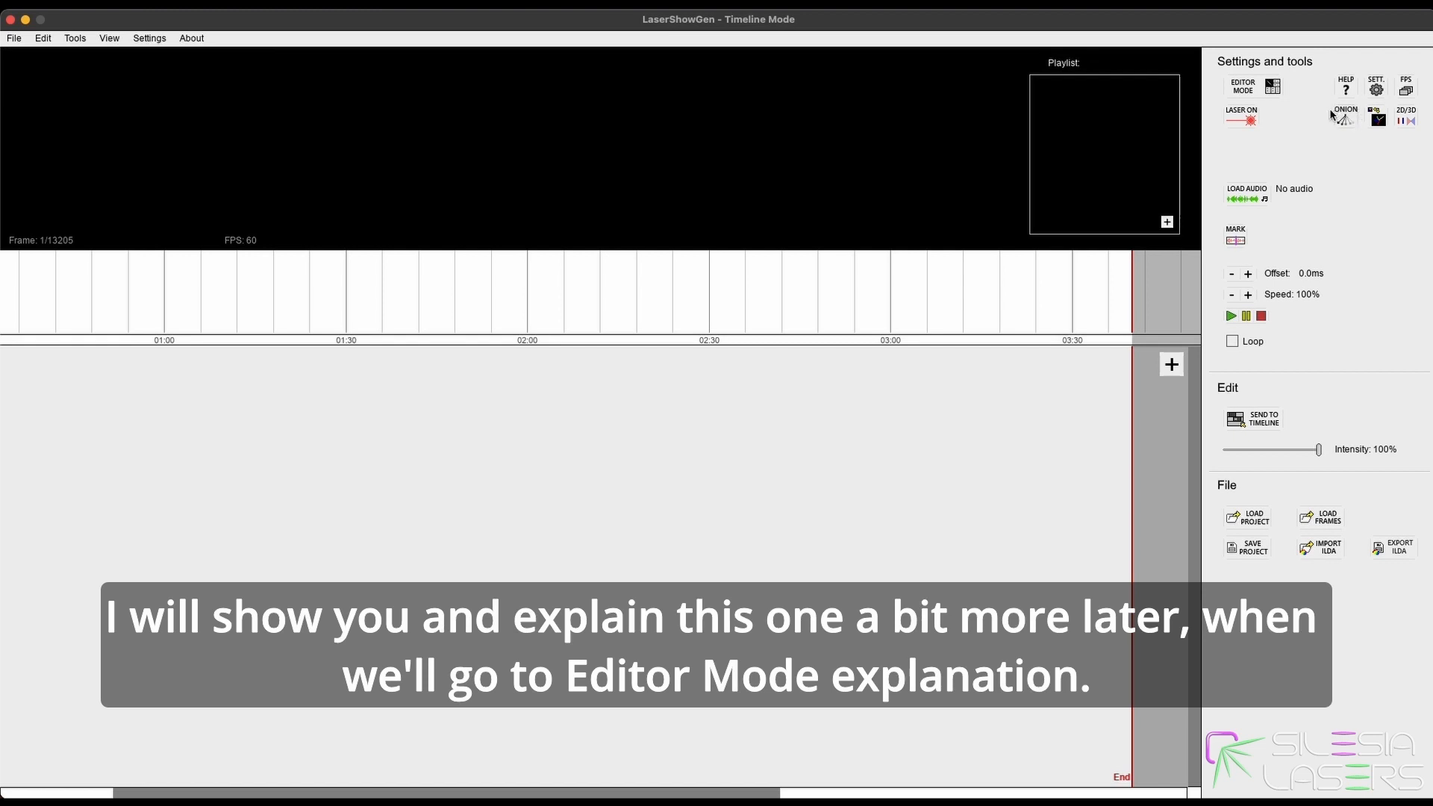
pyautogui.moveTo(1330, 135)
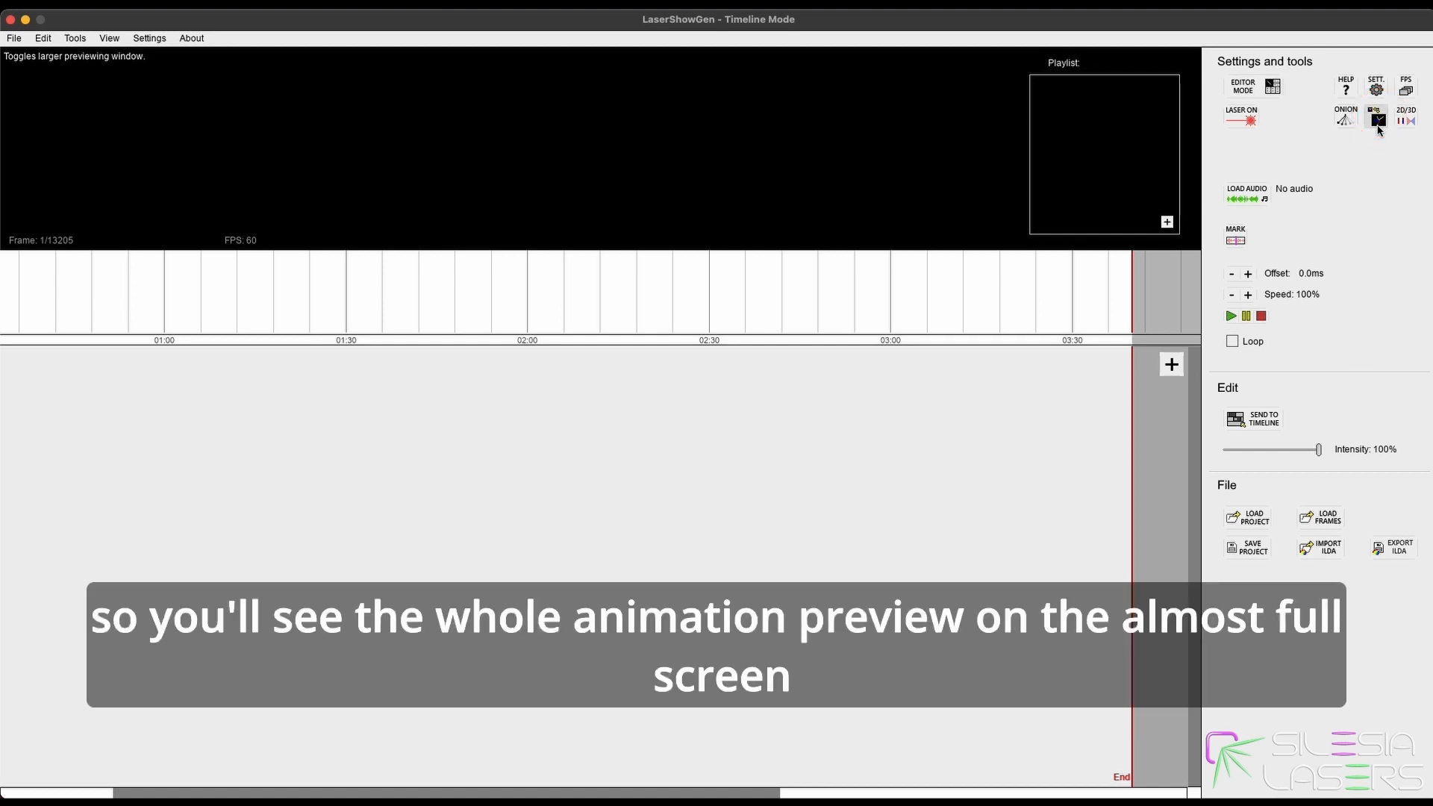
# Try the enlarged and 2D/3D preview modes, then load the Summer Breeze MP3
pyautogui.click(1377, 120)
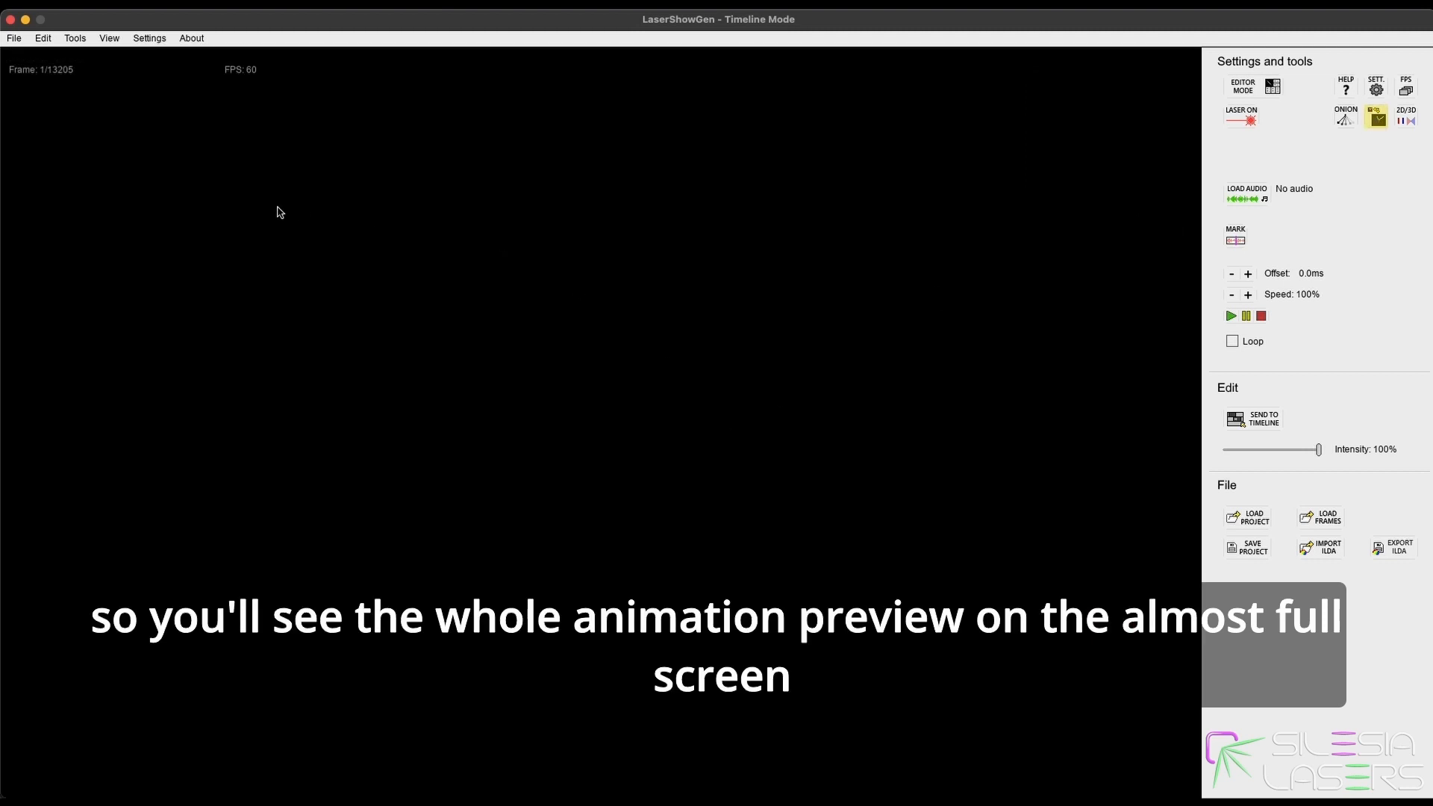
pyautogui.moveTo(591, 202)
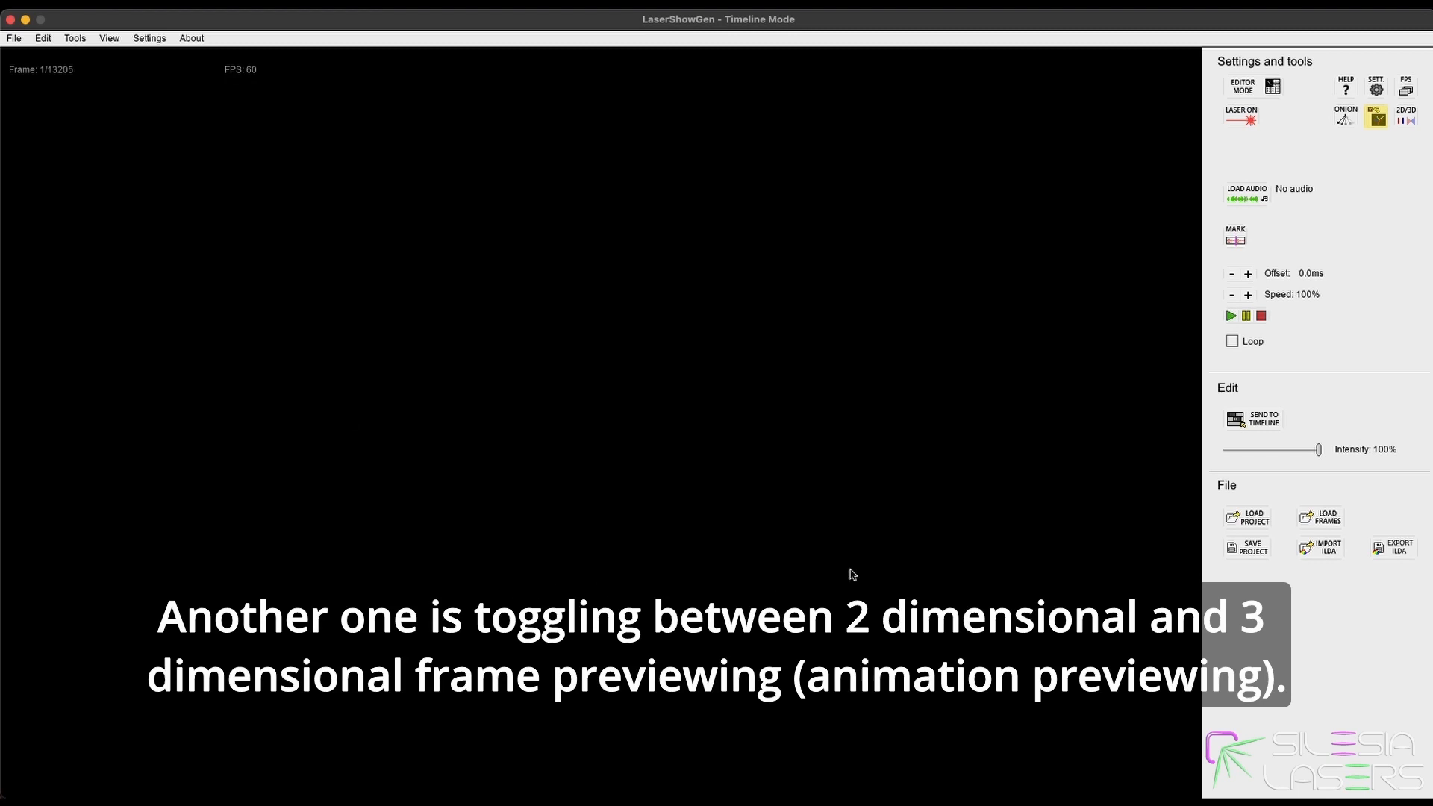
pyautogui.click(1406, 120)
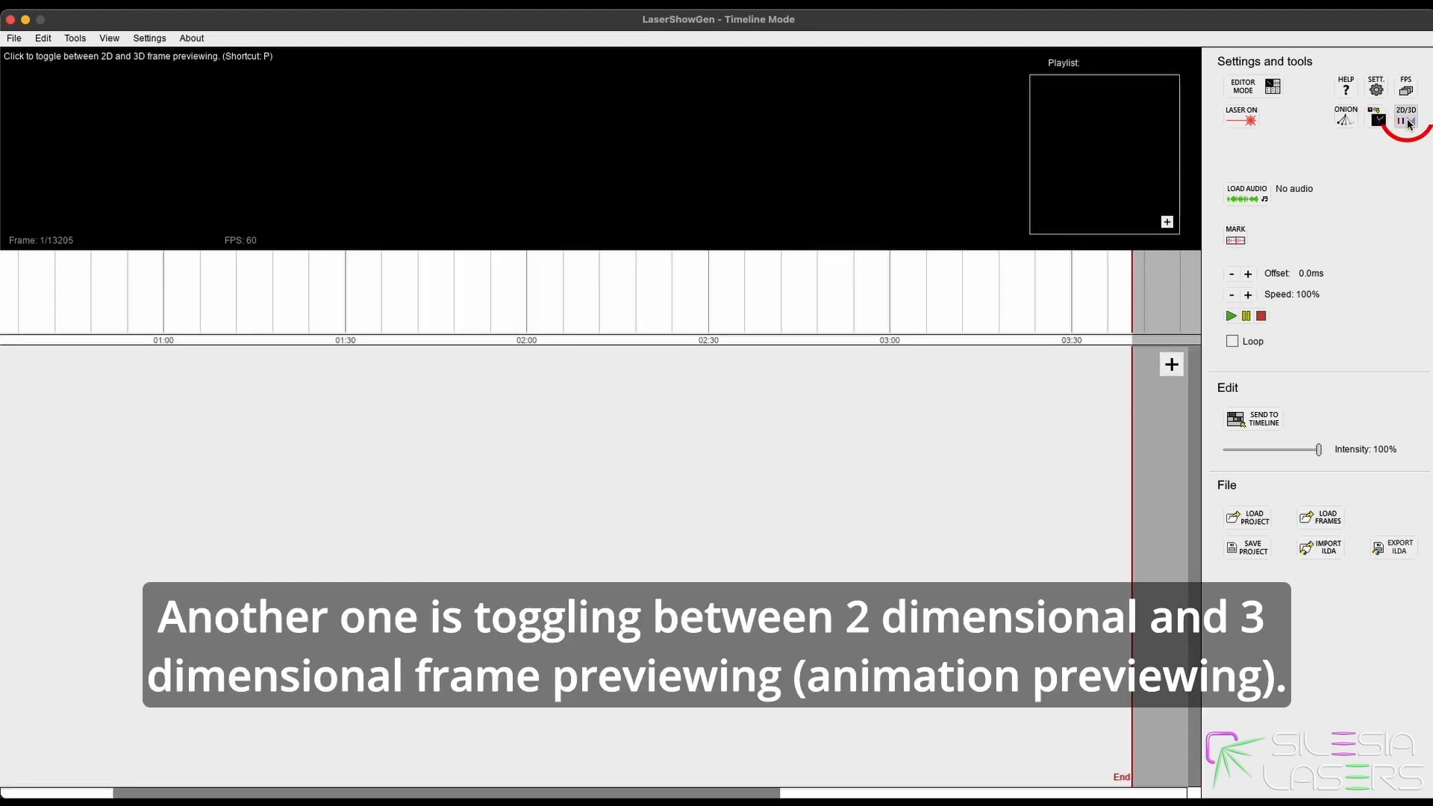
pyautogui.click(1406, 117)
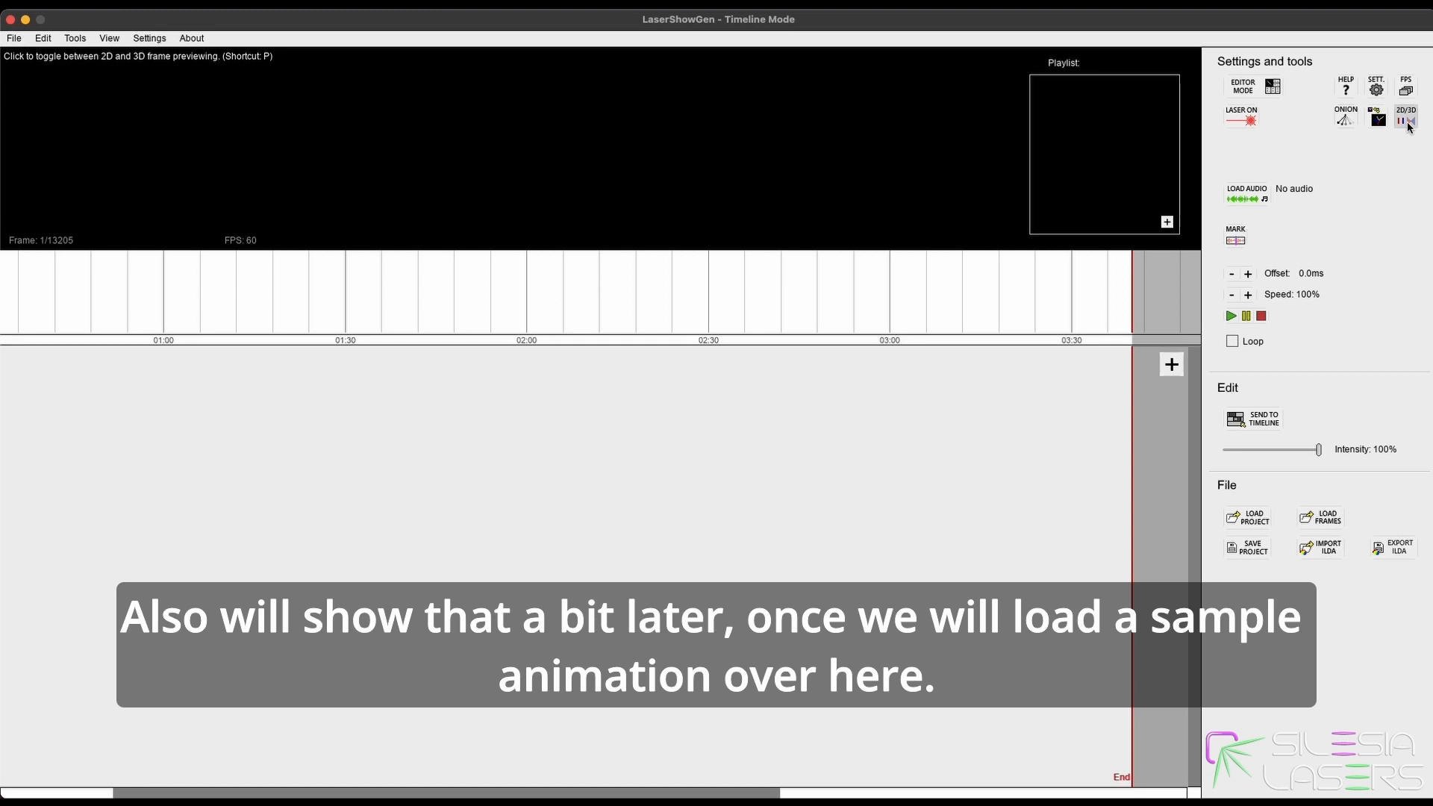
pyautogui.moveTo(1409, 131)
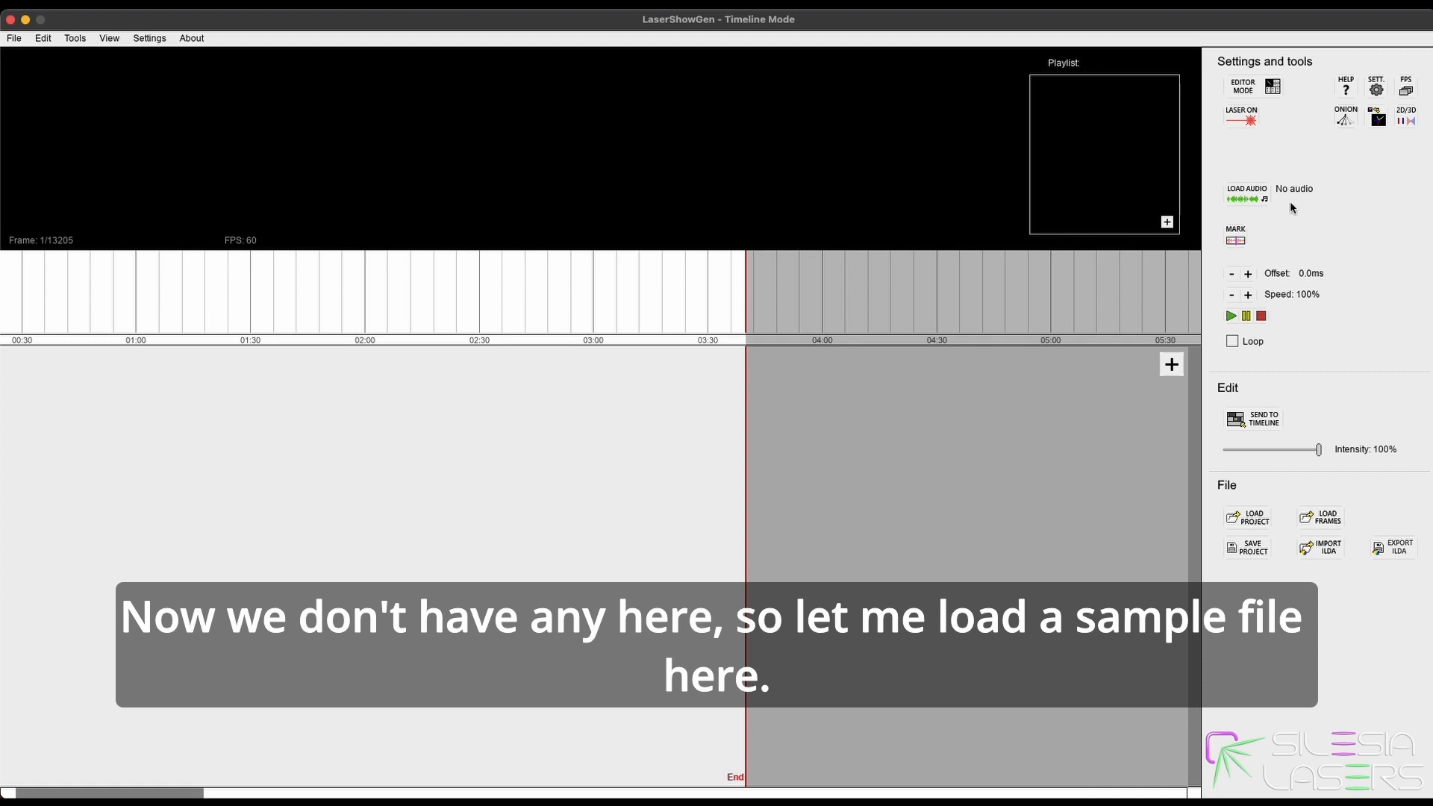
pyautogui.moveTo(1257, 214)
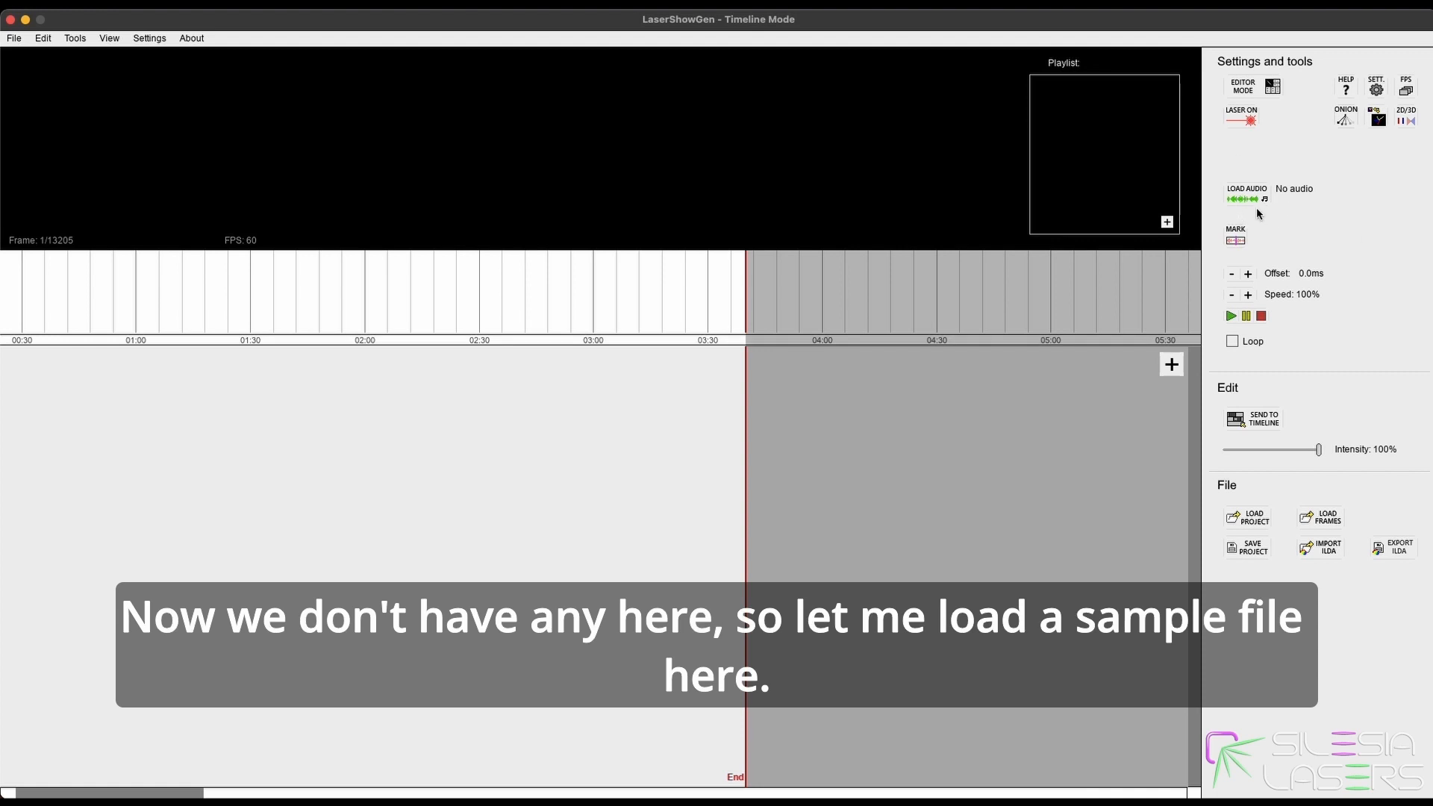
pyautogui.moveTo(730, 282)
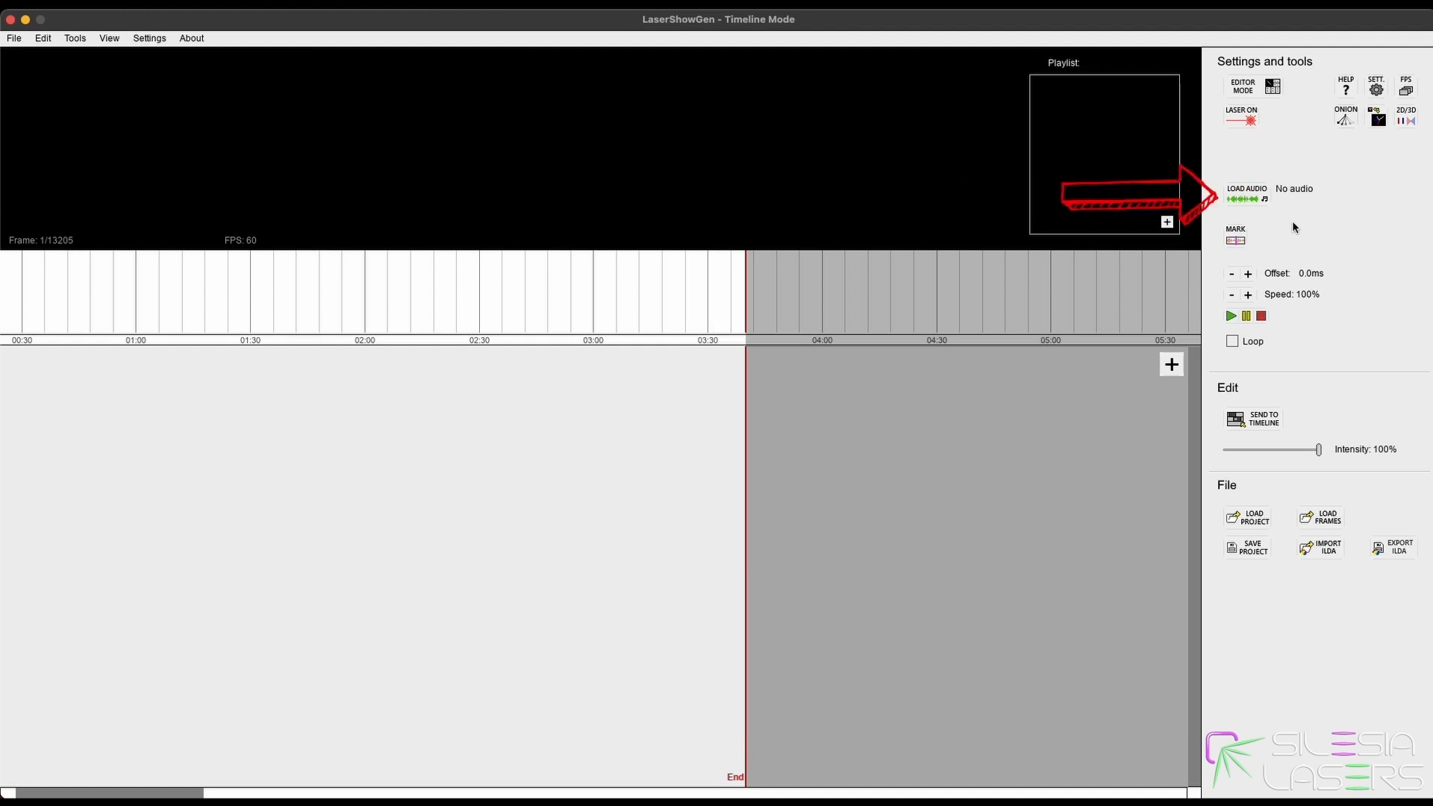
pyautogui.click(1245, 194)
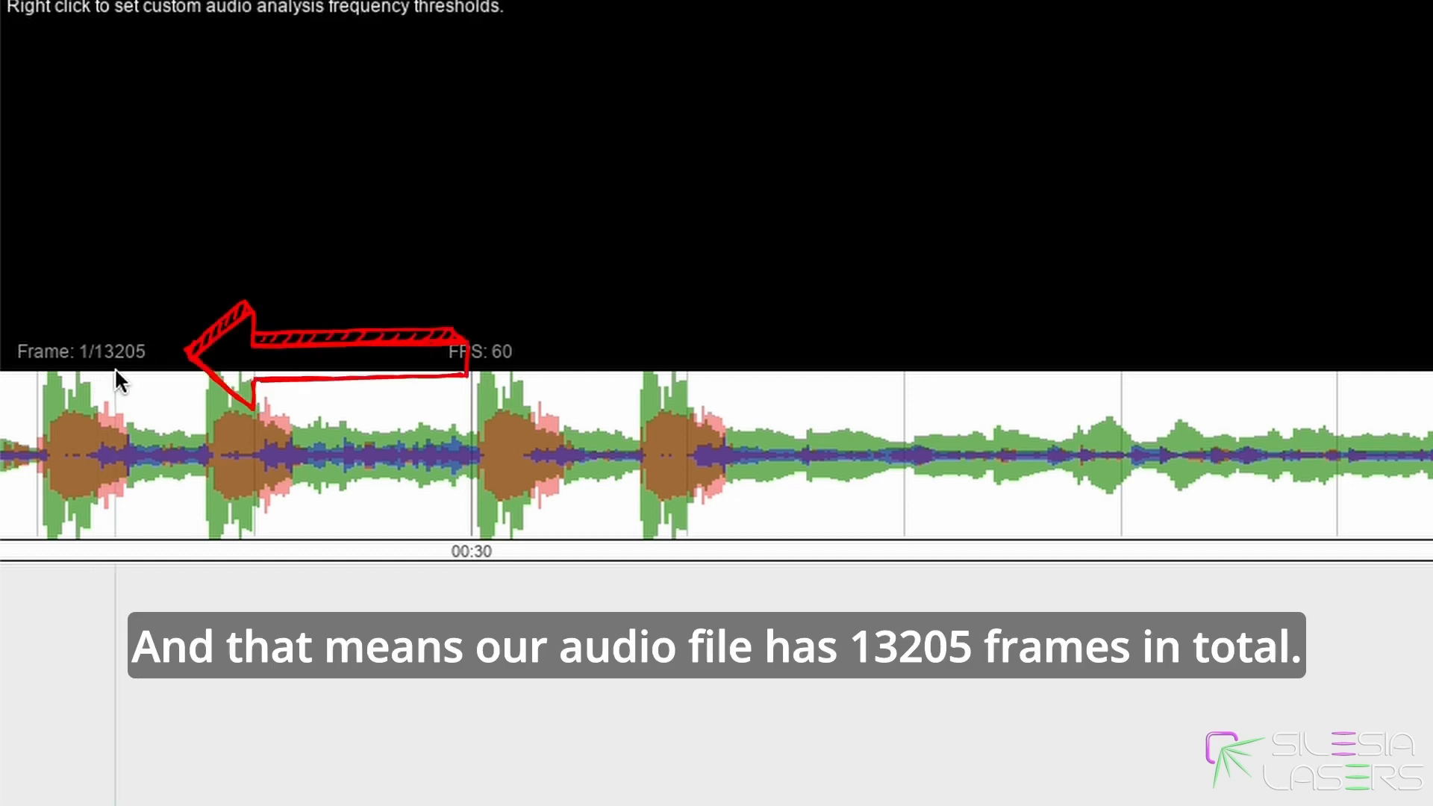
pyautogui.moveTo(188, 454)
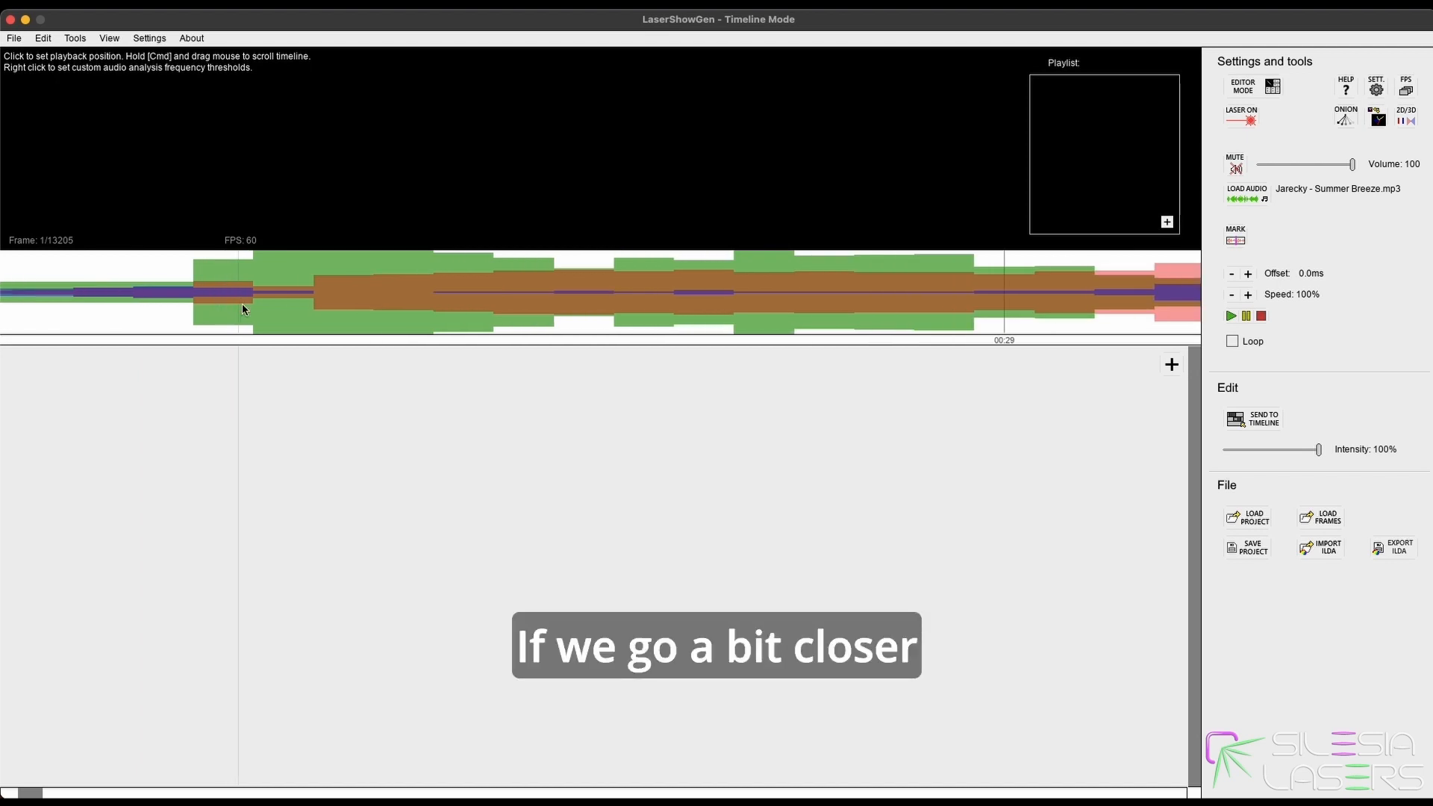
# Set the playback position on the waveform near frame 1732 of 13205
pyautogui.click(222, 291)
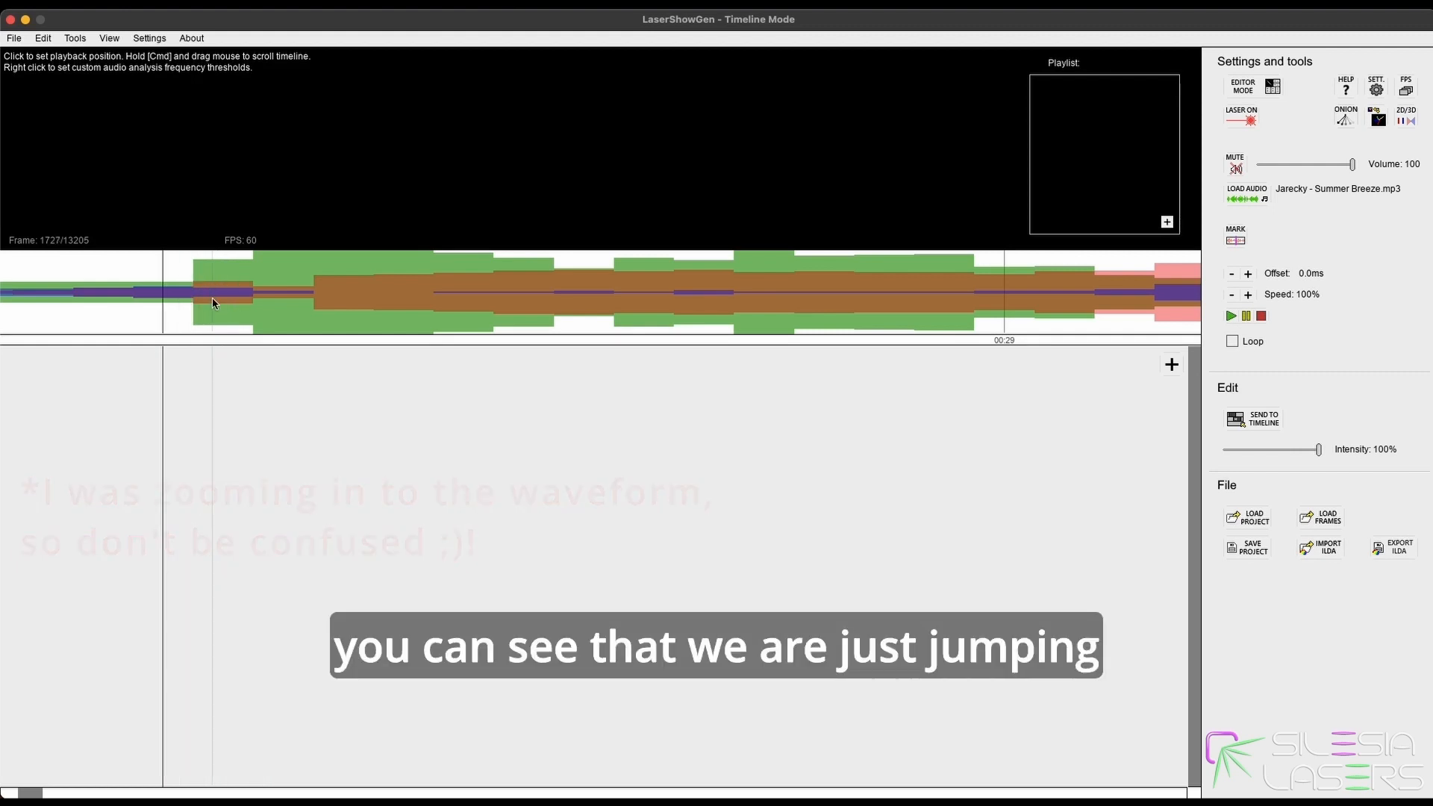
pyautogui.click(329, 302)
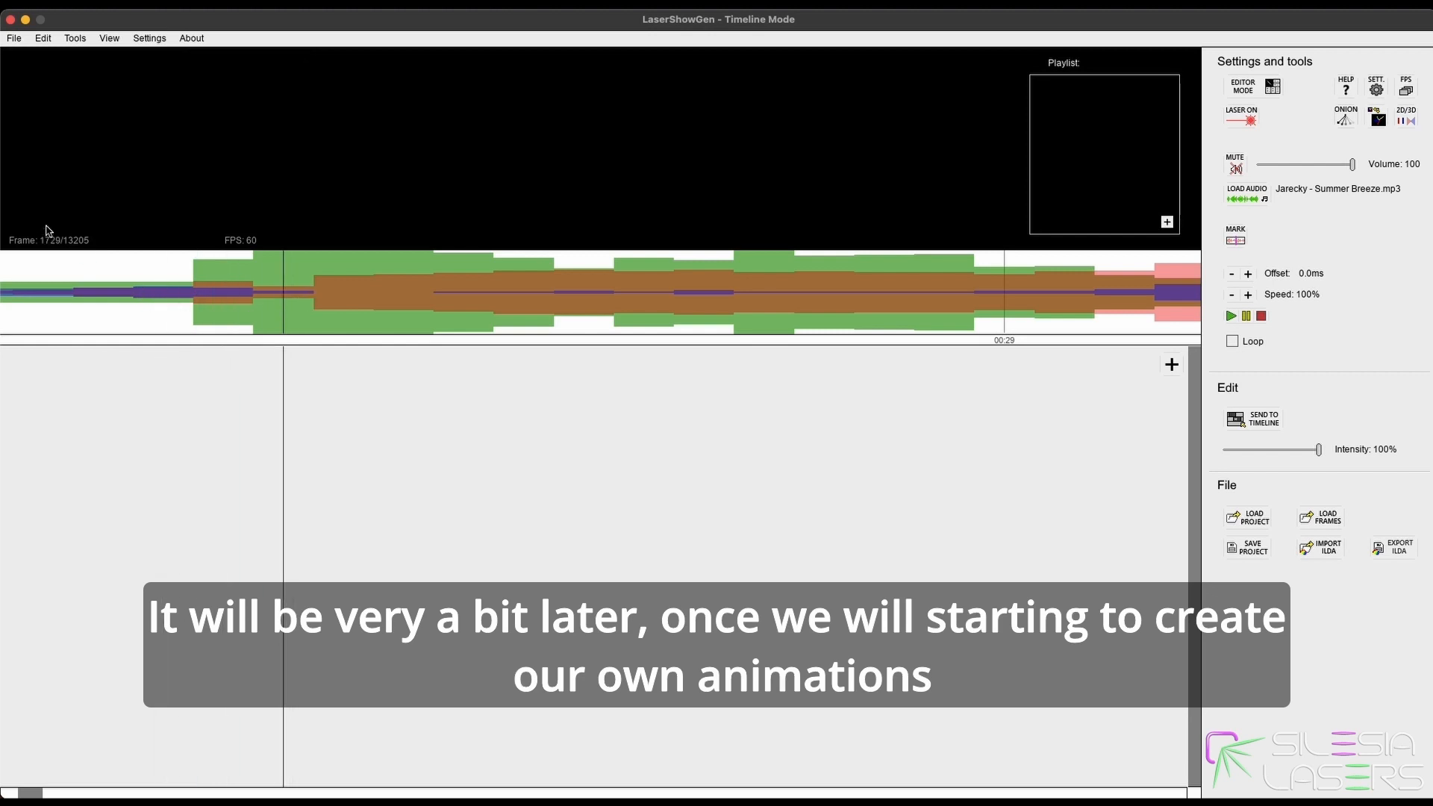
pyautogui.moveTo(48, 247)
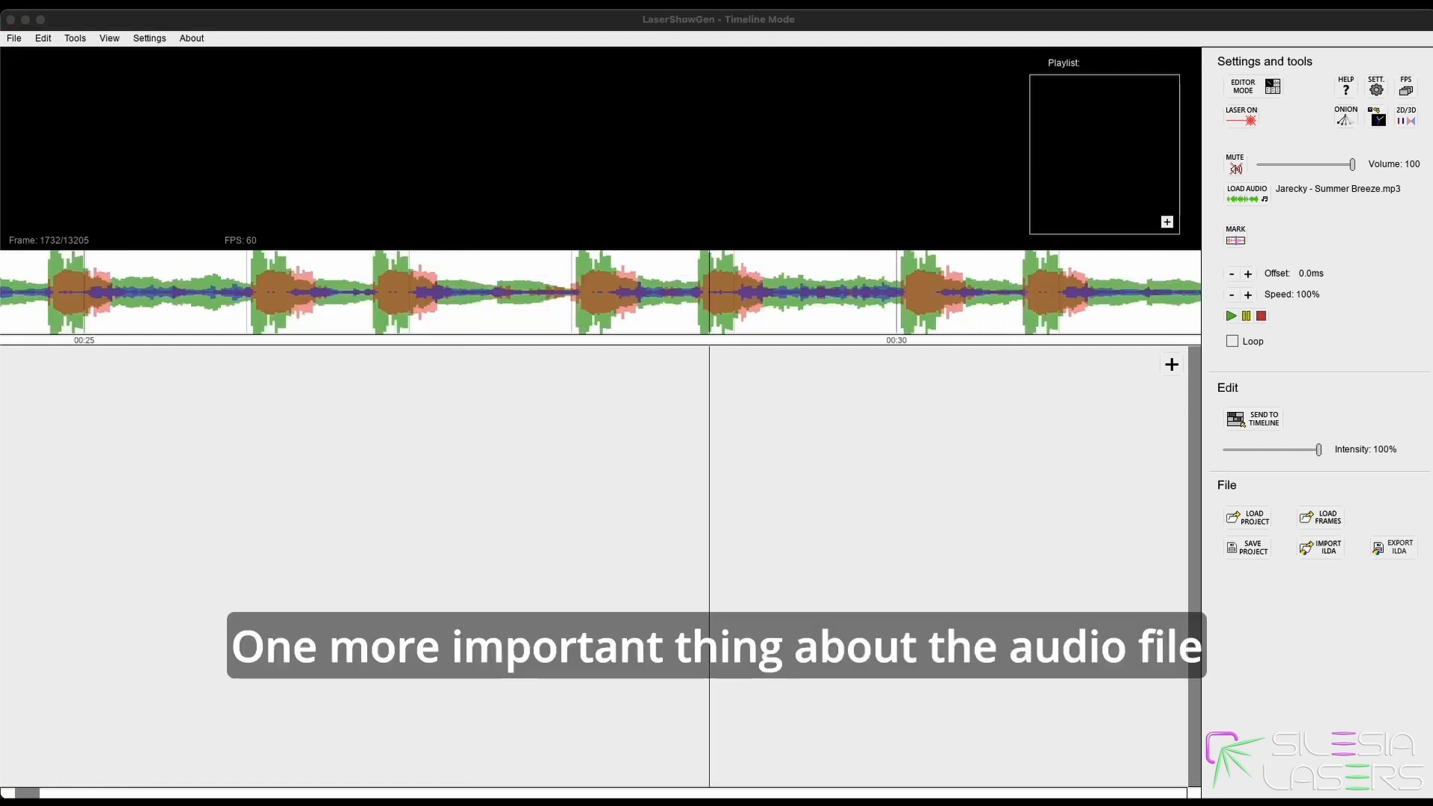
pyautogui.moveTo(711, 336)
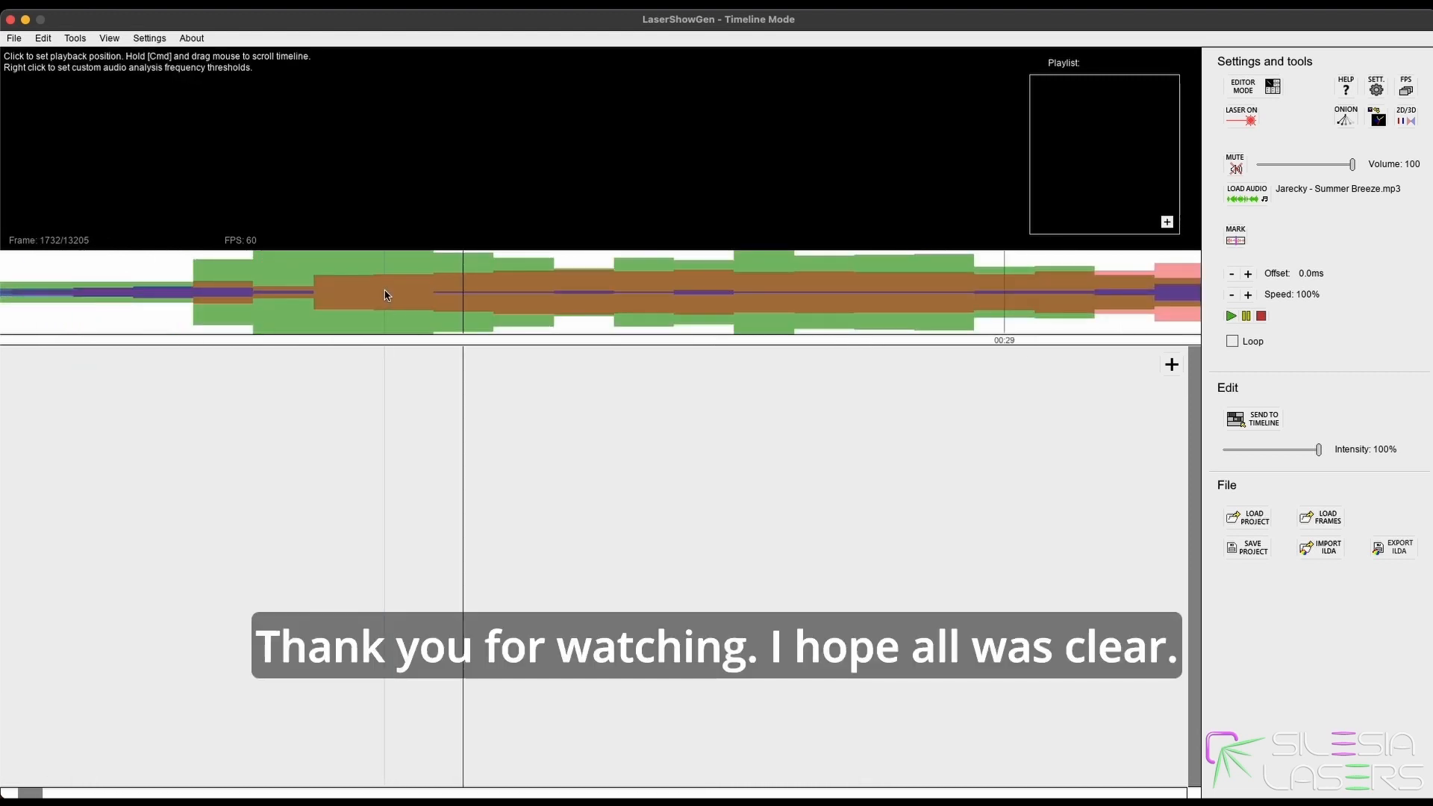
pyautogui.hscroll(3)
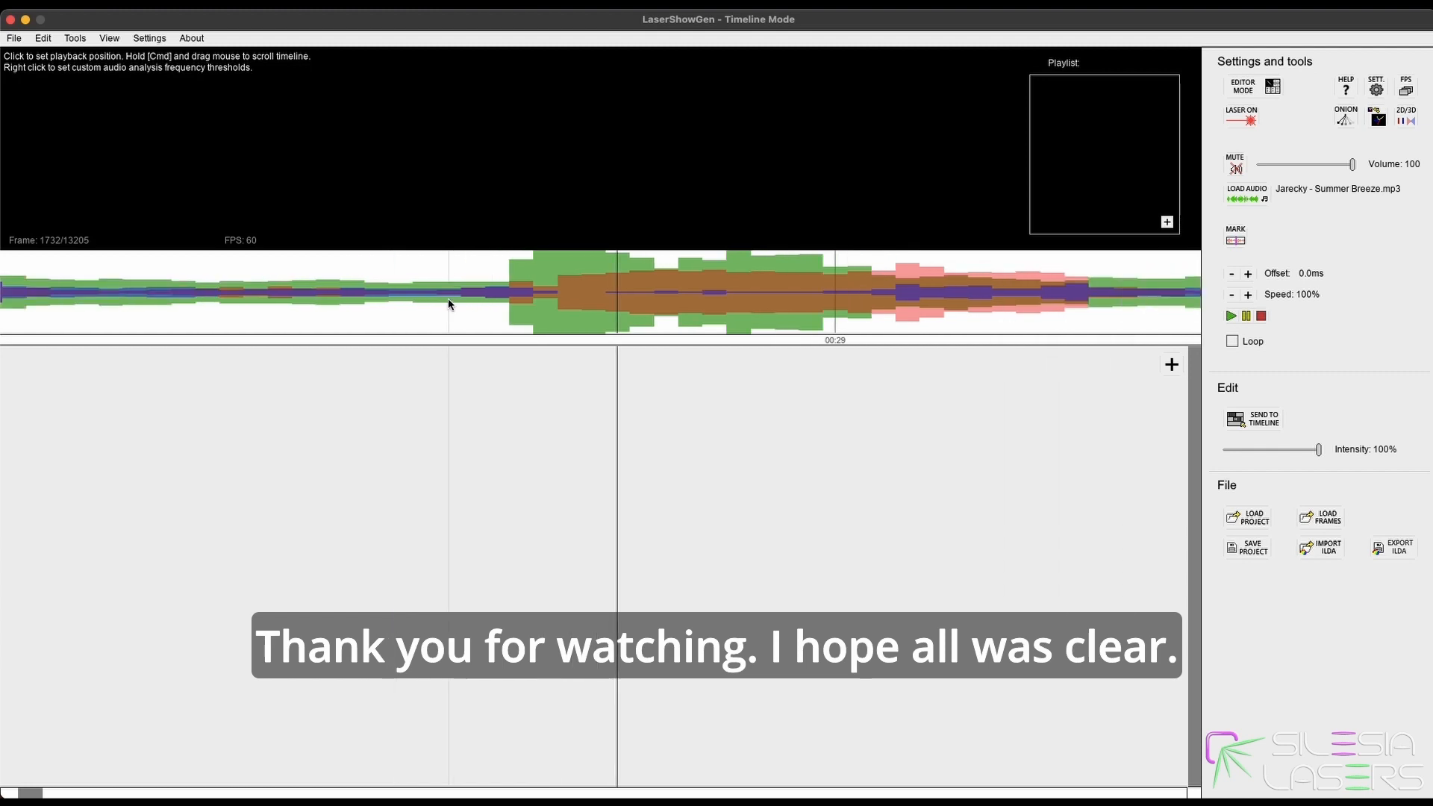